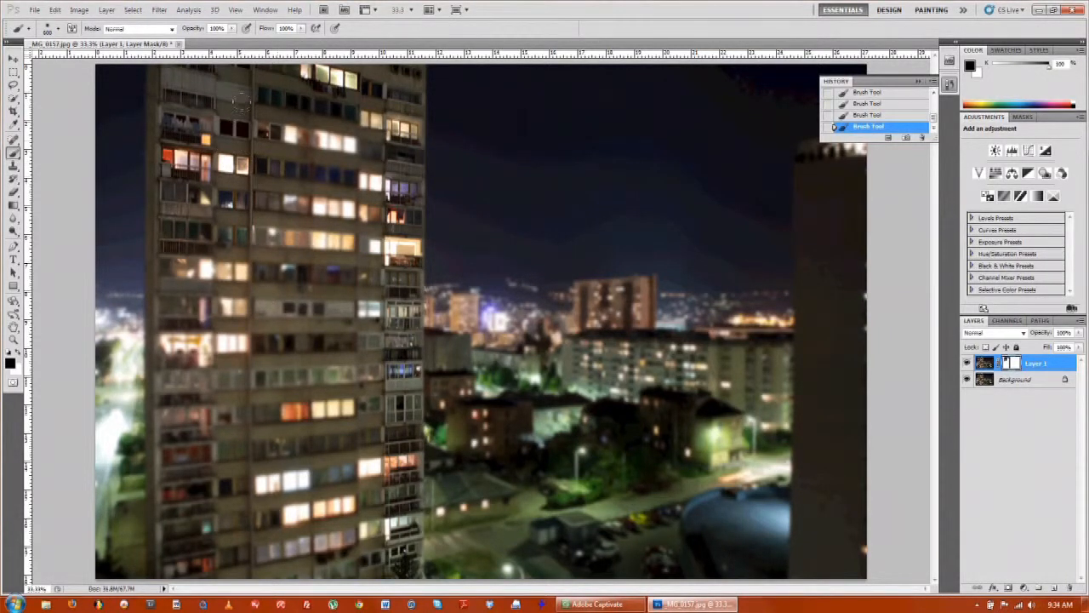
- Brush black over the bottom of the left foreground building on Layer 1's mask to unblur it
left_click_drag(239, 102, 309, 323)
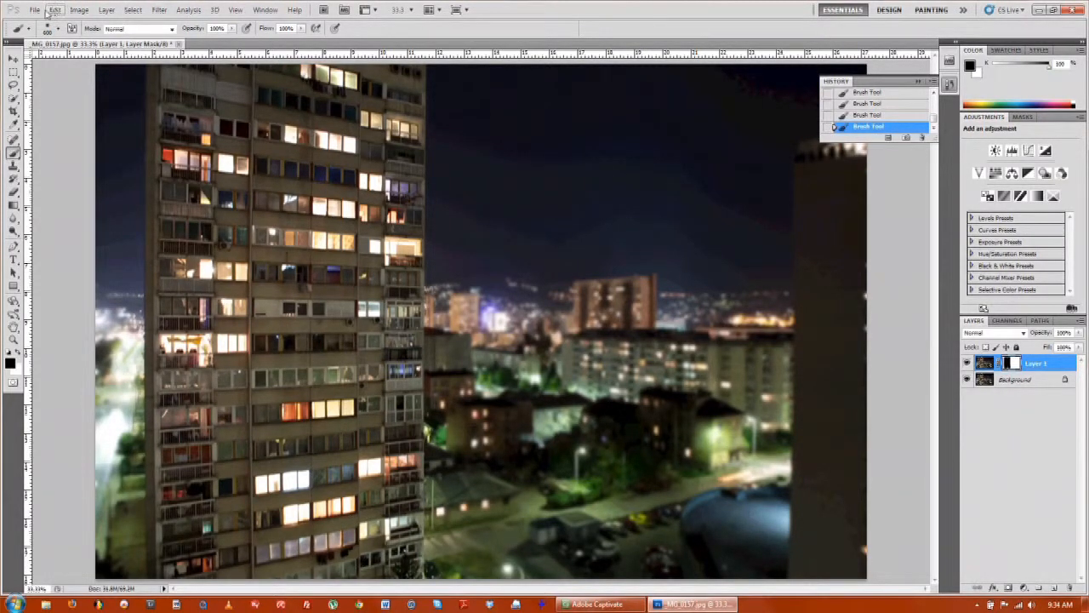
- Start a Save As in Photoshop PSD format with layers kept, naming the file 'PU'
left_click(34, 10)
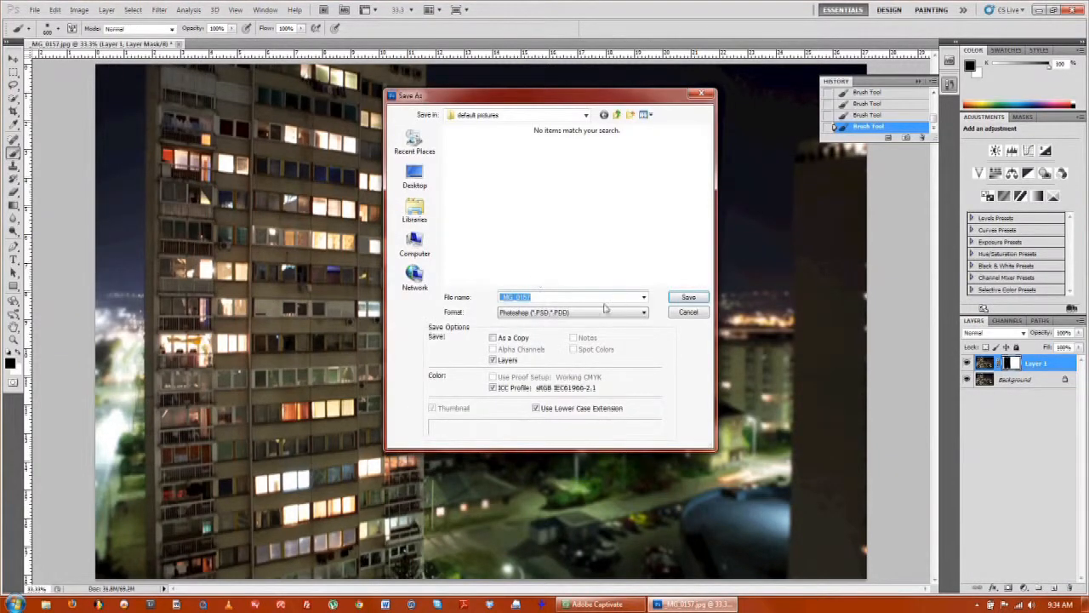
type("PU")
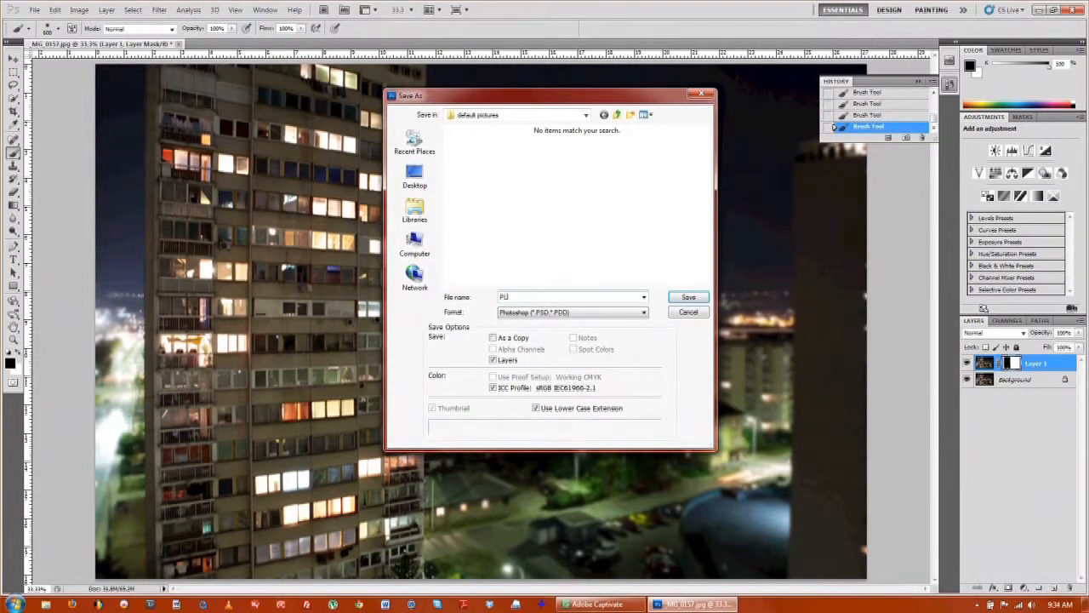